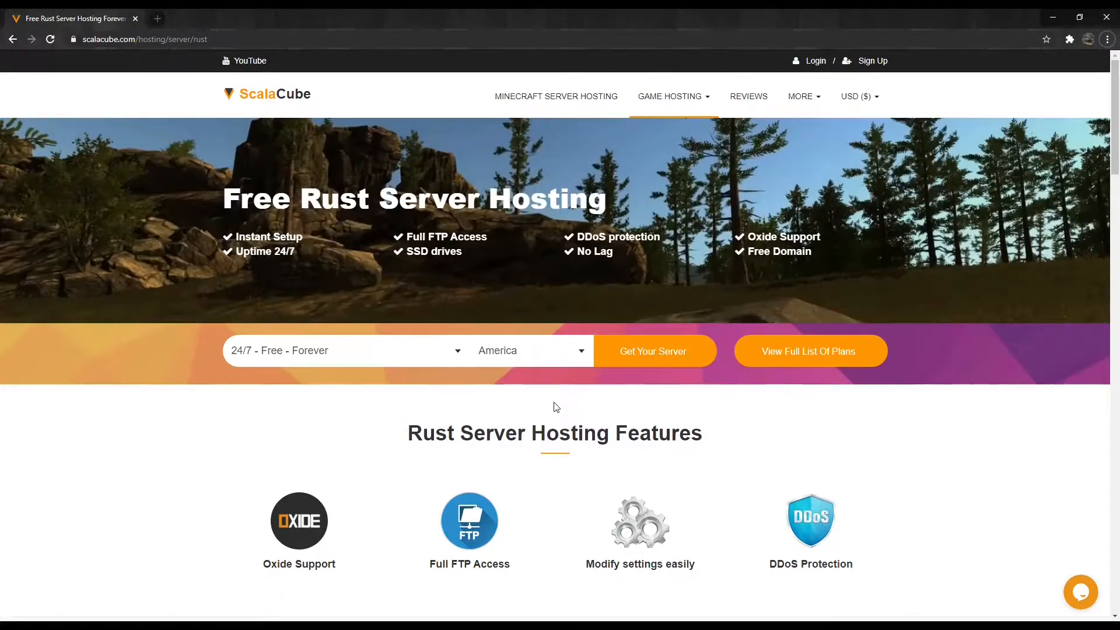
{"action": "mouse_move", "coordinate": [813, 61]}
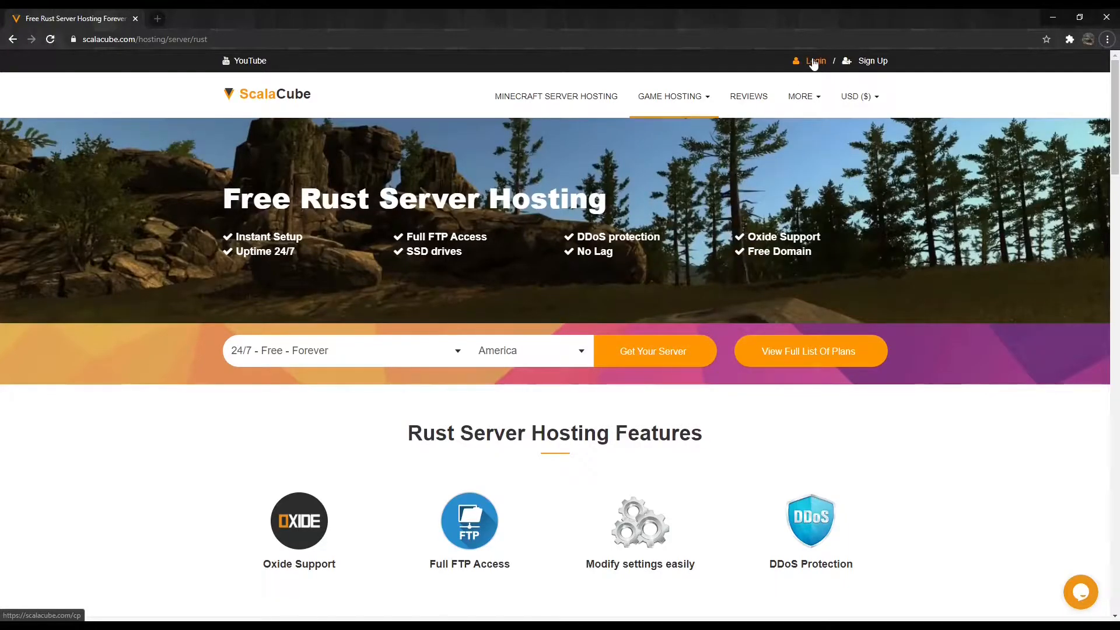
Log in and reach the management page of the Rust game server on the 200 slots plan.
{"action": "left_click", "coordinate": [816, 60]}
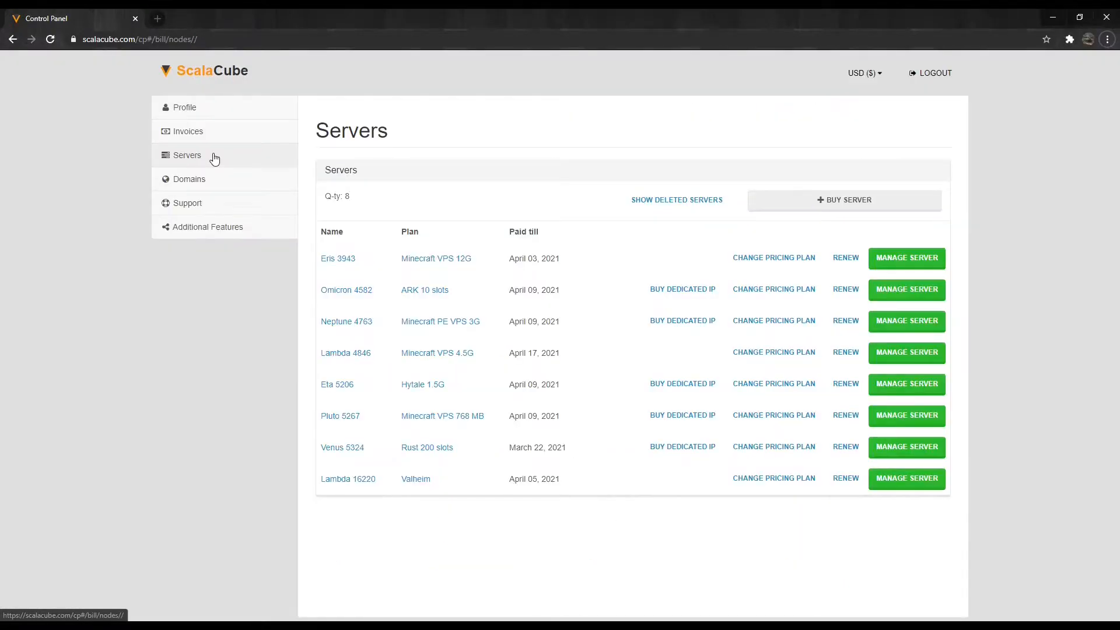
{"action": "left_click", "coordinate": [905, 448]}
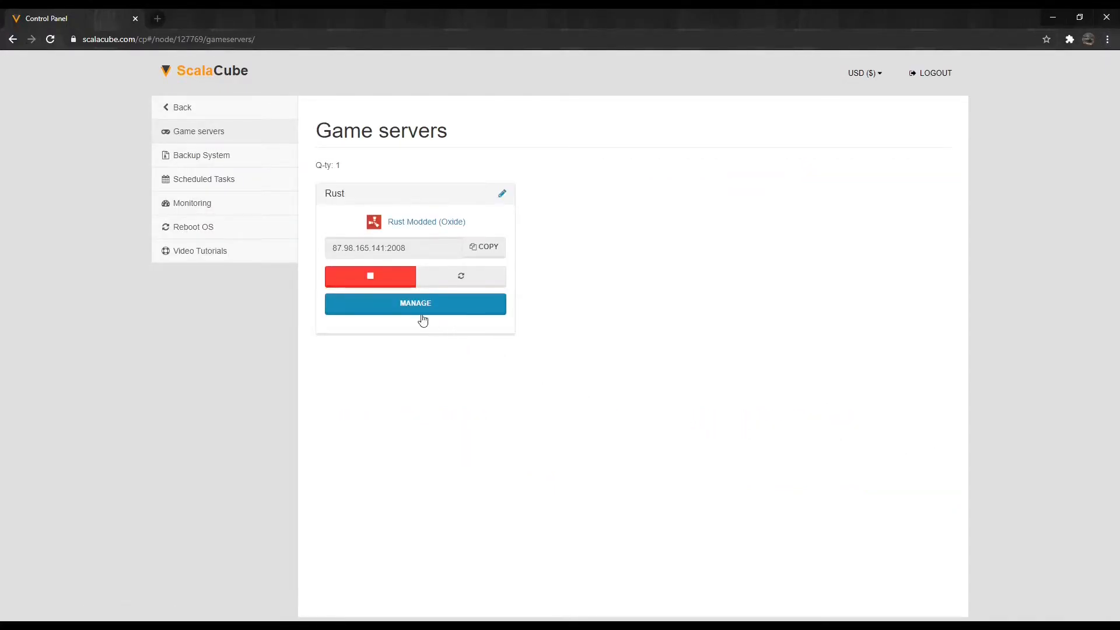
{"action": "left_click", "coordinate": [415, 304]}
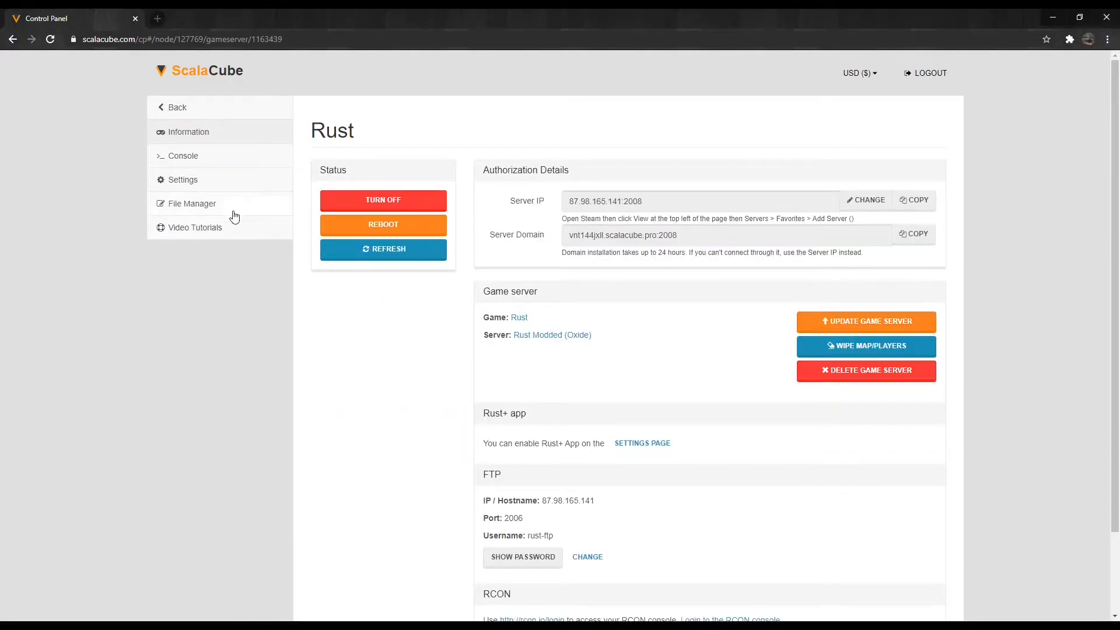
{"action": "left_click", "coordinate": [182, 180]}
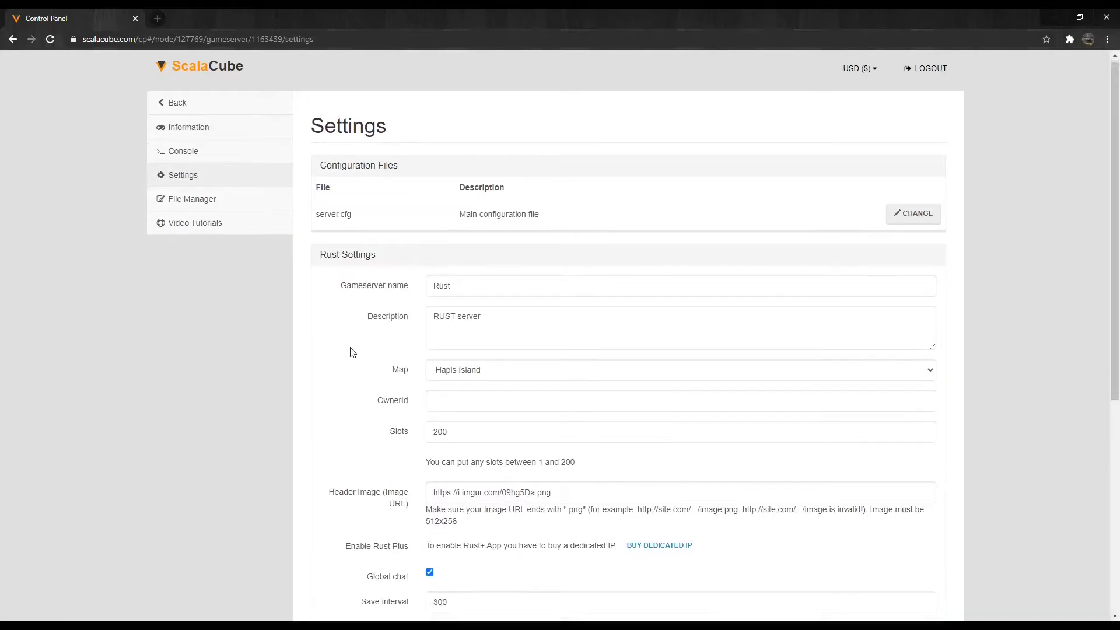
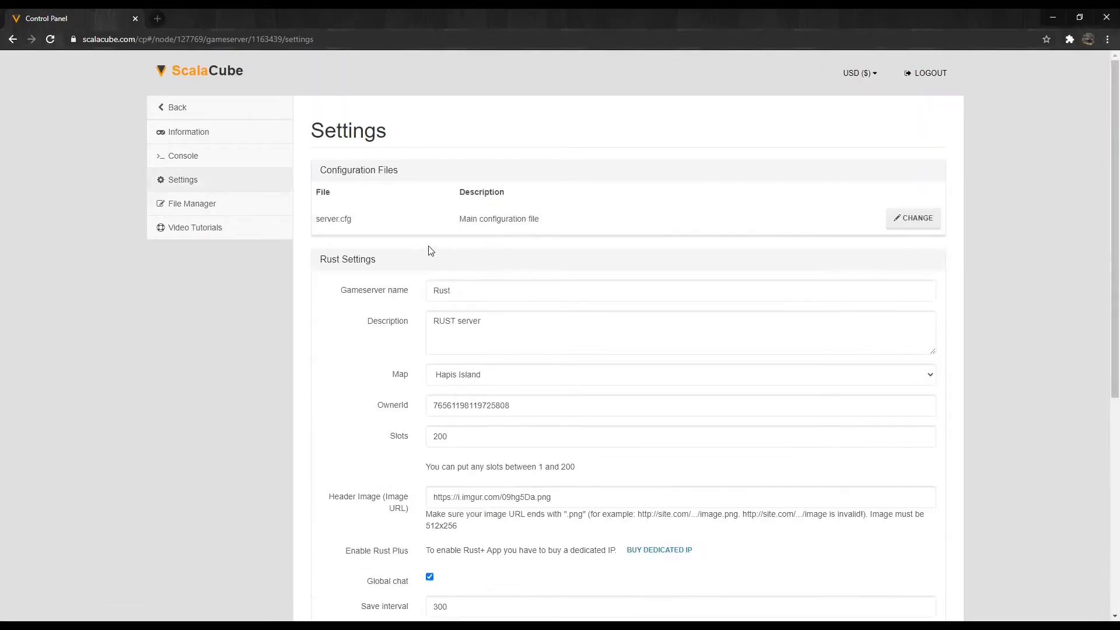
{"action": "mouse_move", "coordinate": [178, 108]}
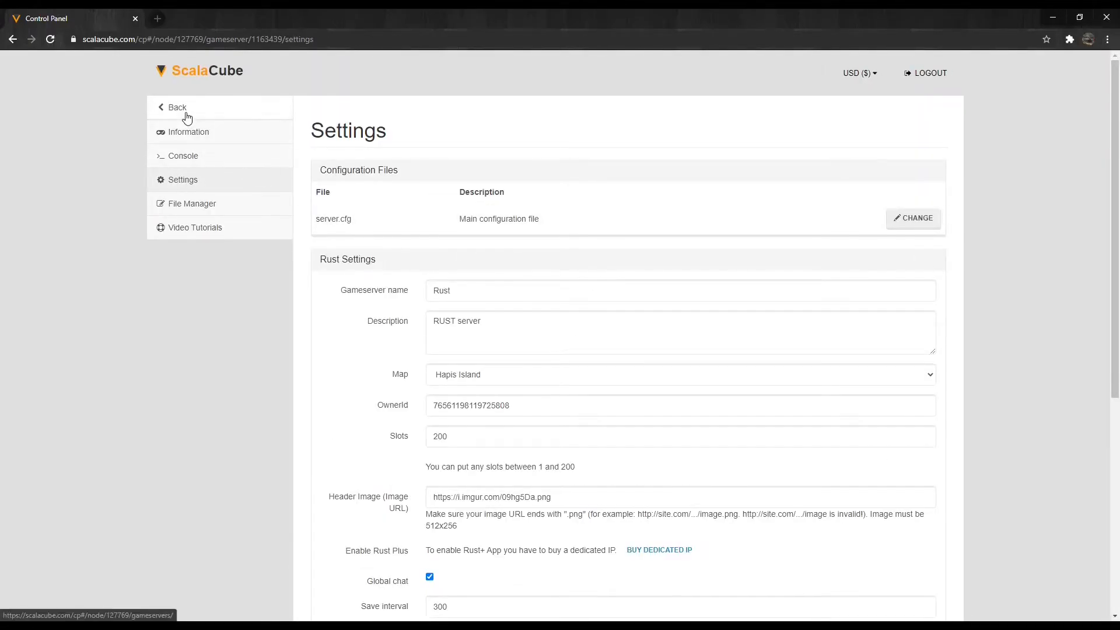
Restart the Rust game server from the server list and refresh until its information page returns.
{"action": "left_click", "coordinate": [176, 107]}
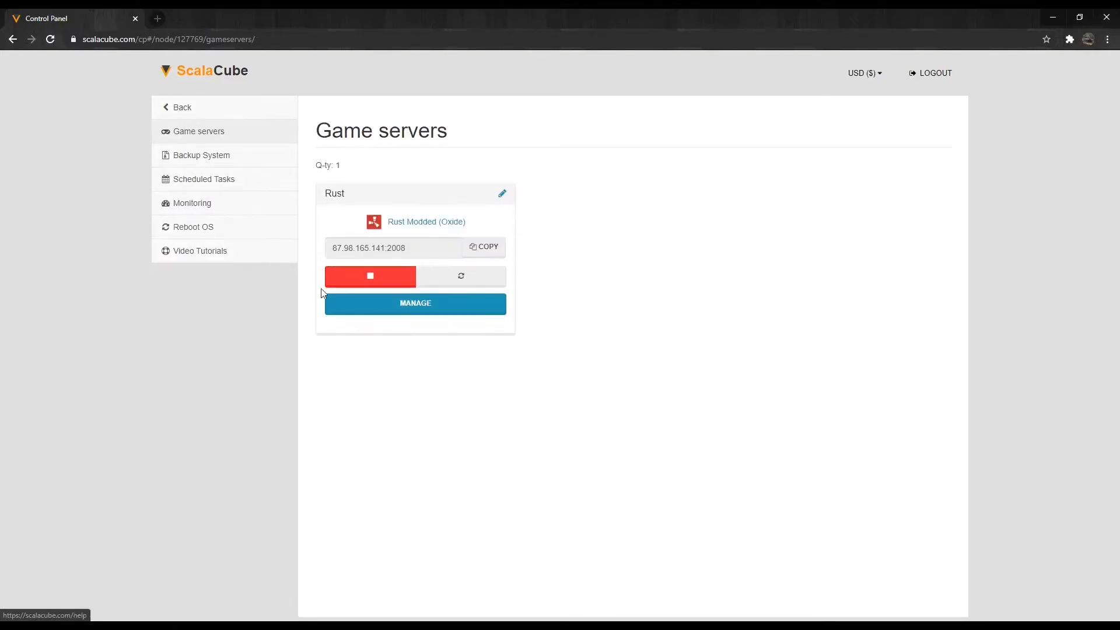
{"action": "left_click", "coordinate": [416, 304]}
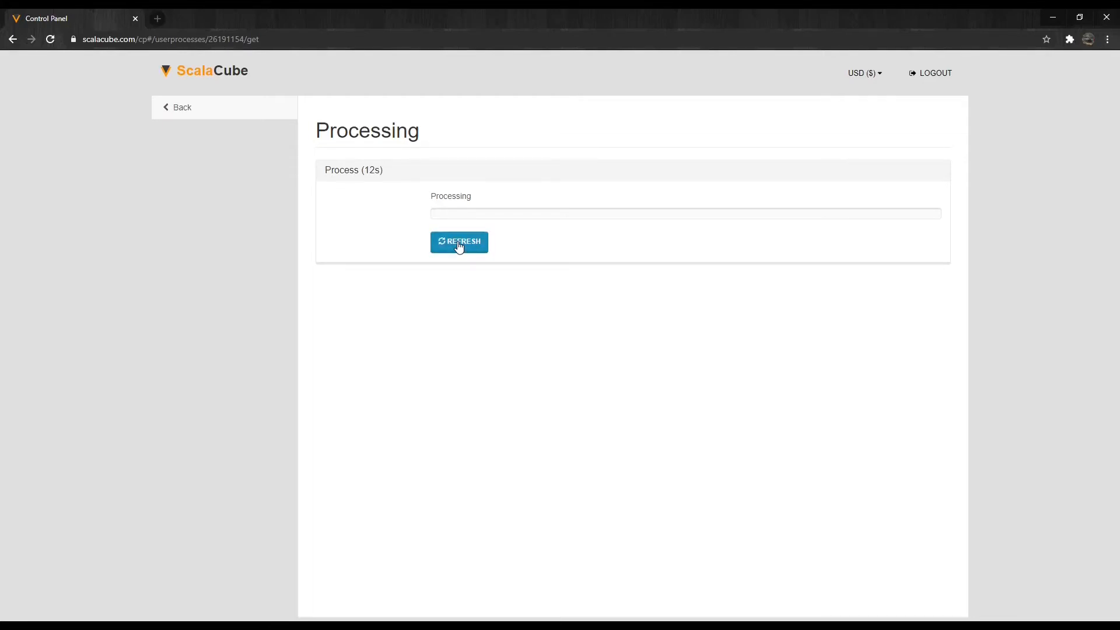
{"action": "left_click", "coordinate": [459, 242]}
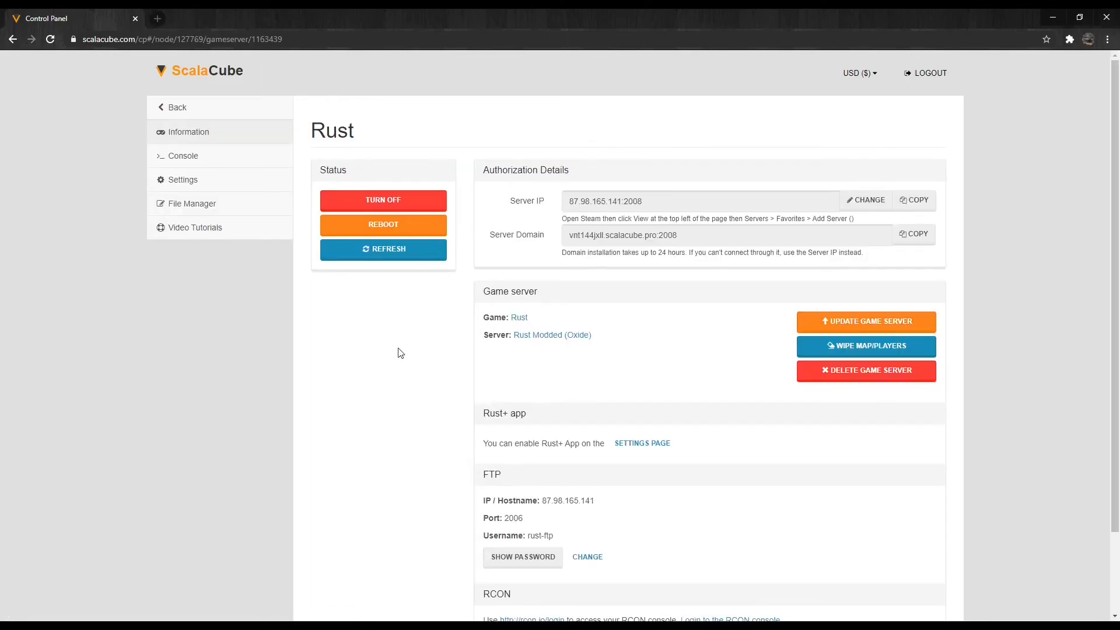
{"action": "mouse_move", "coordinate": [392, 376]}
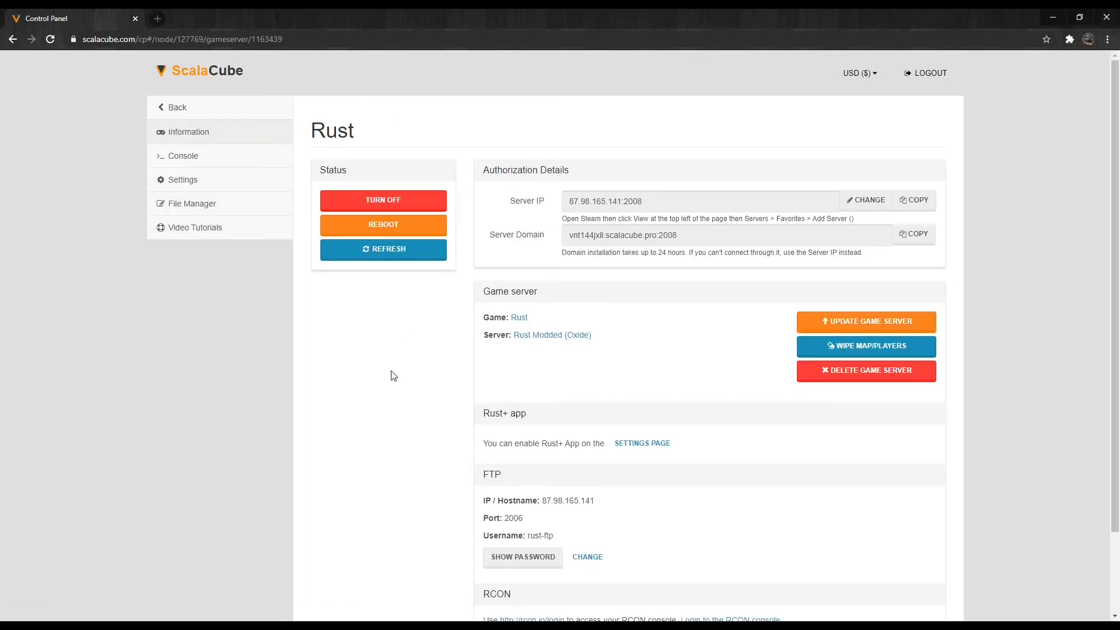